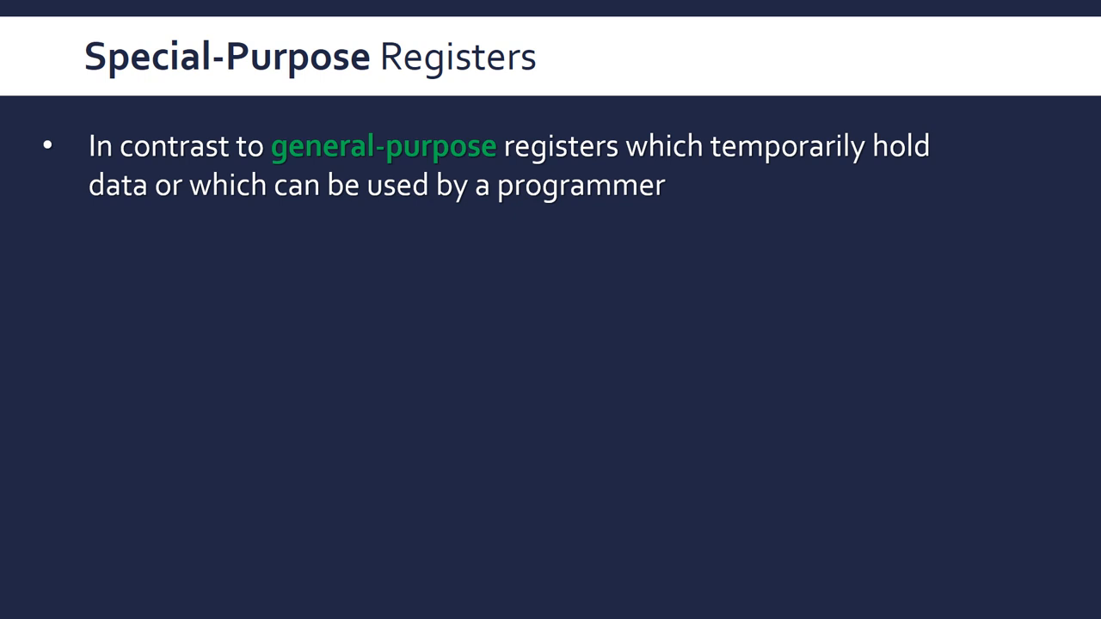
mouse_move(609, 299)
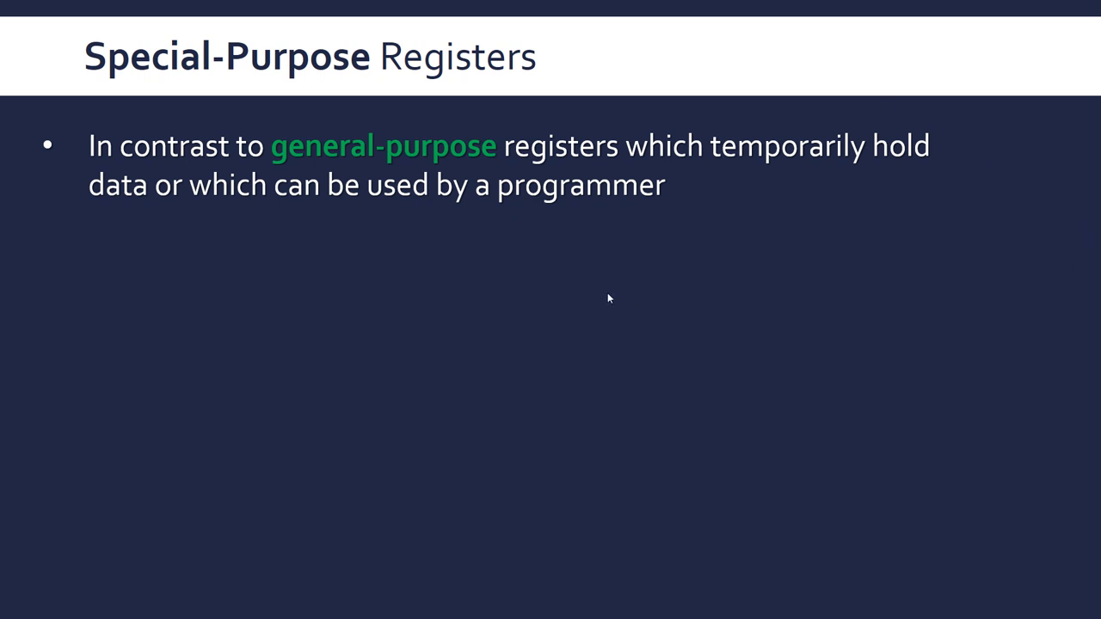
mouse_move(251, 113)
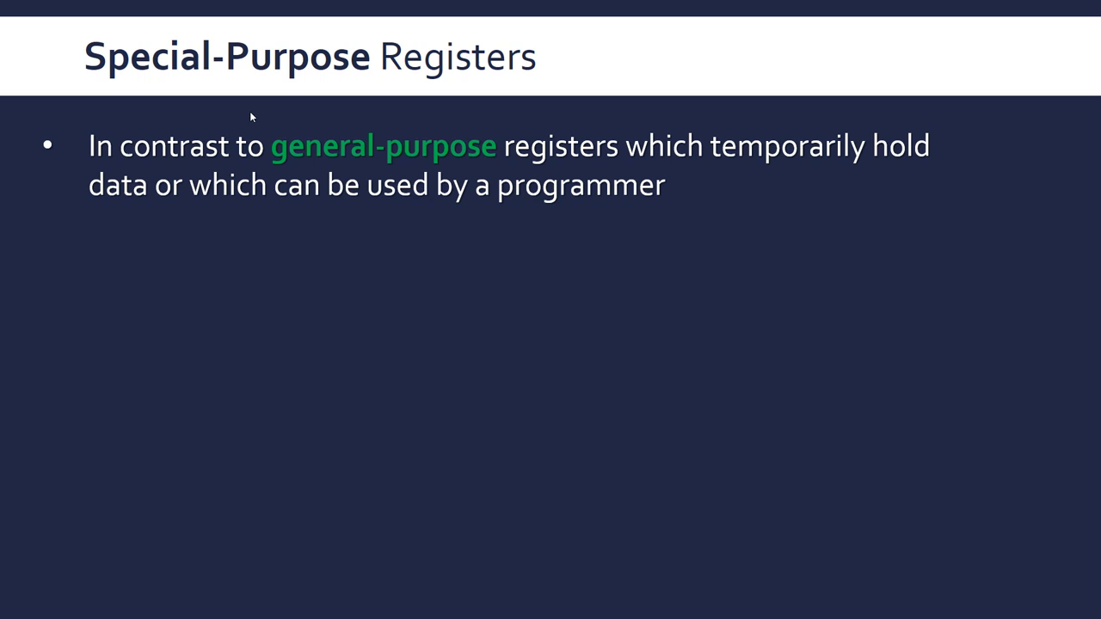
mouse_move(291, 180)
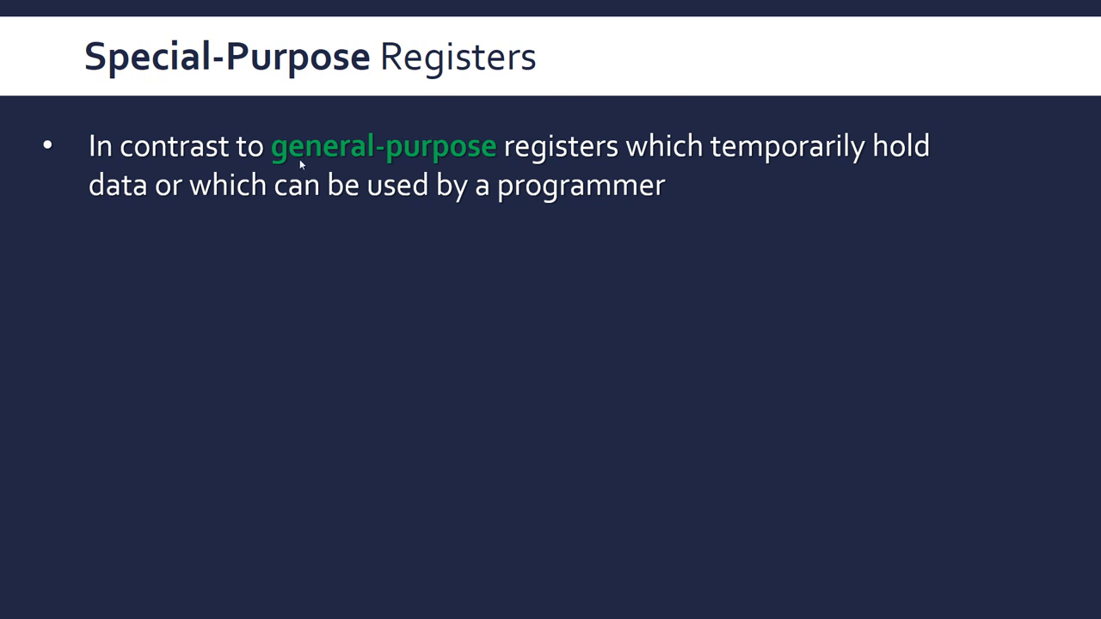
mouse_move(760, 169)
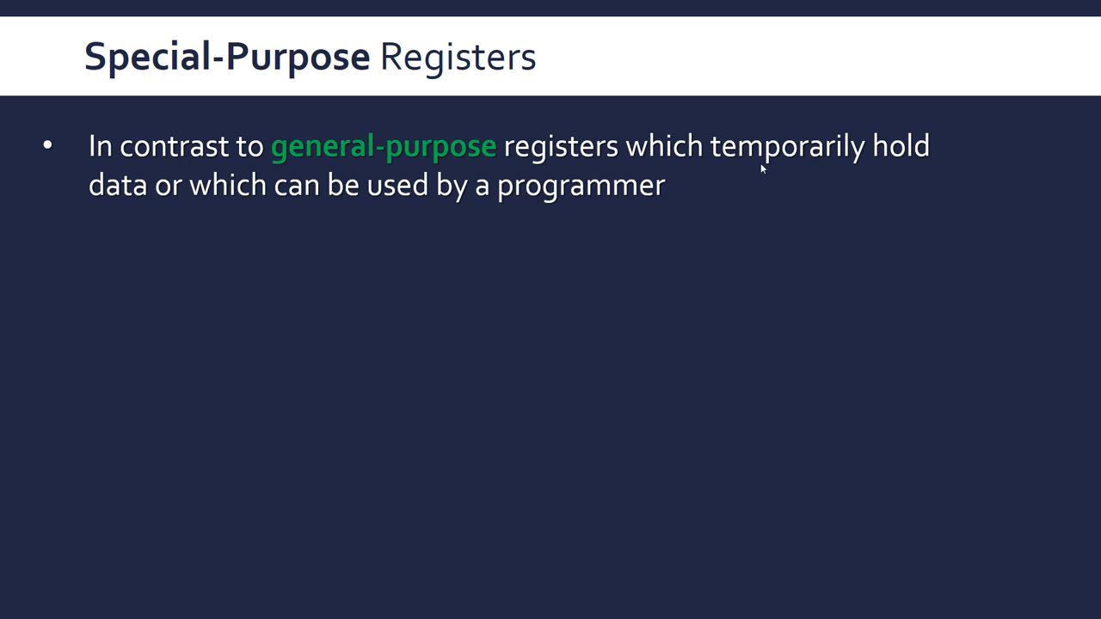
mouse_move(505, 213)
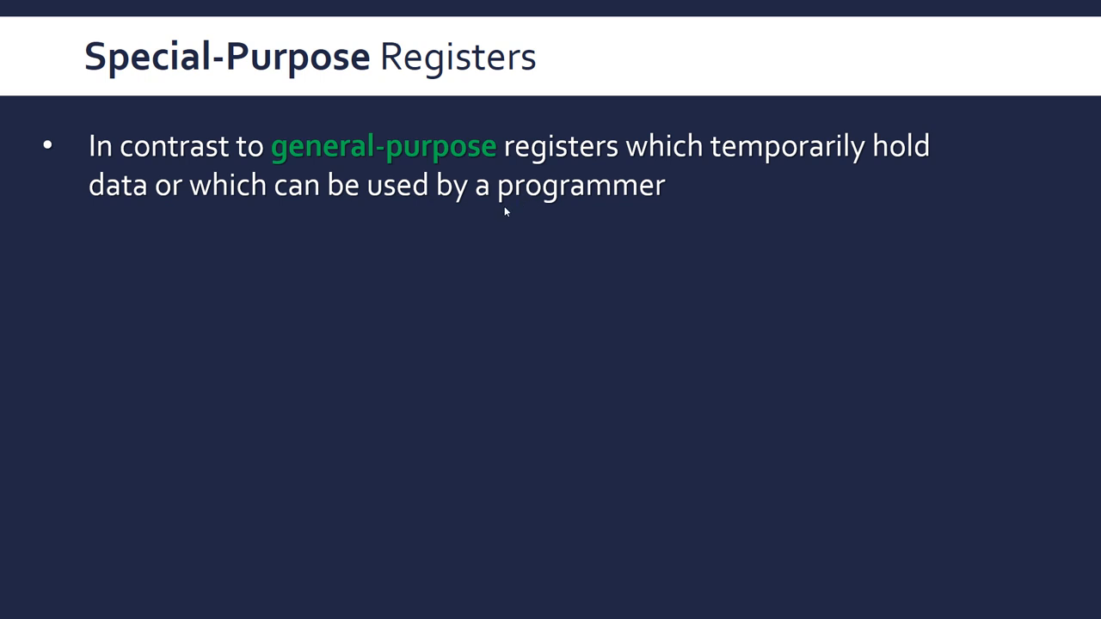
mouse_move(496, 216)
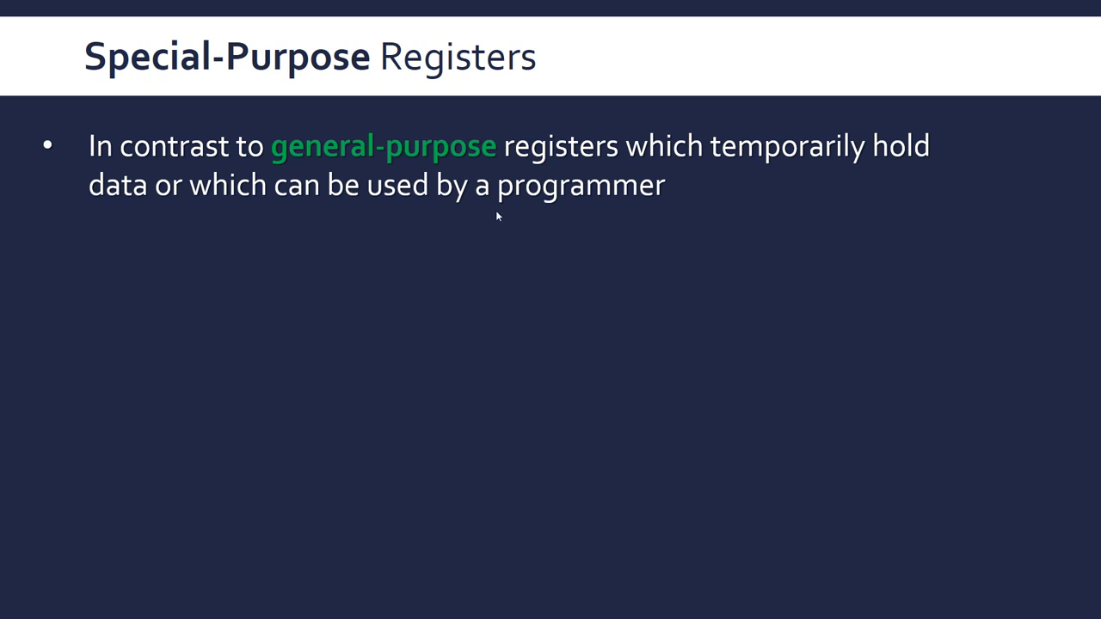
mouse_move(504, 207)
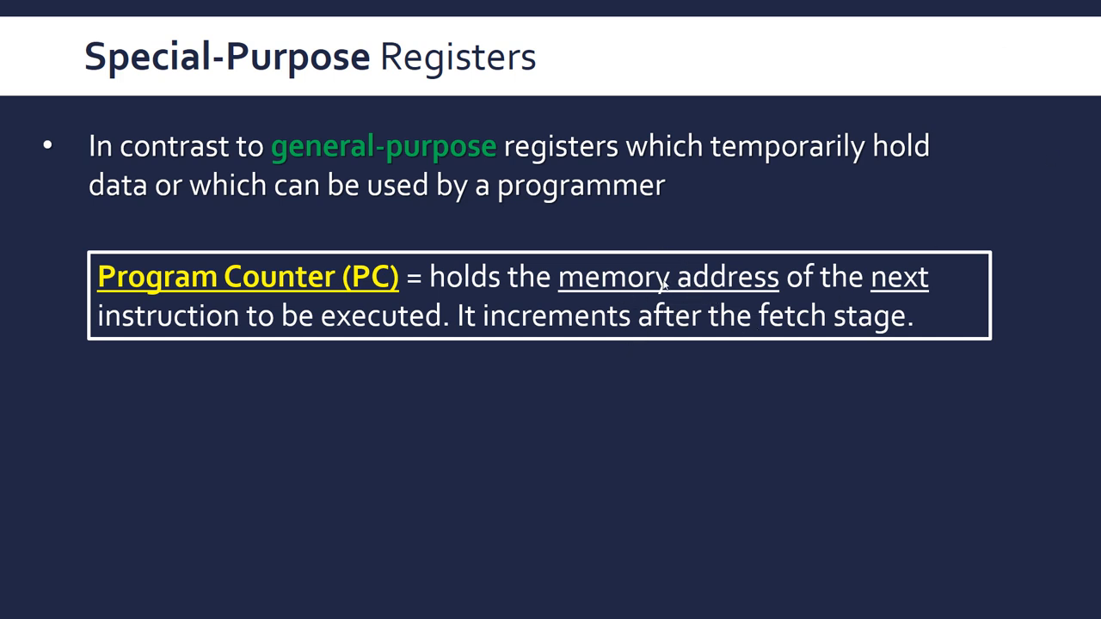
mouse_move(626, 277)
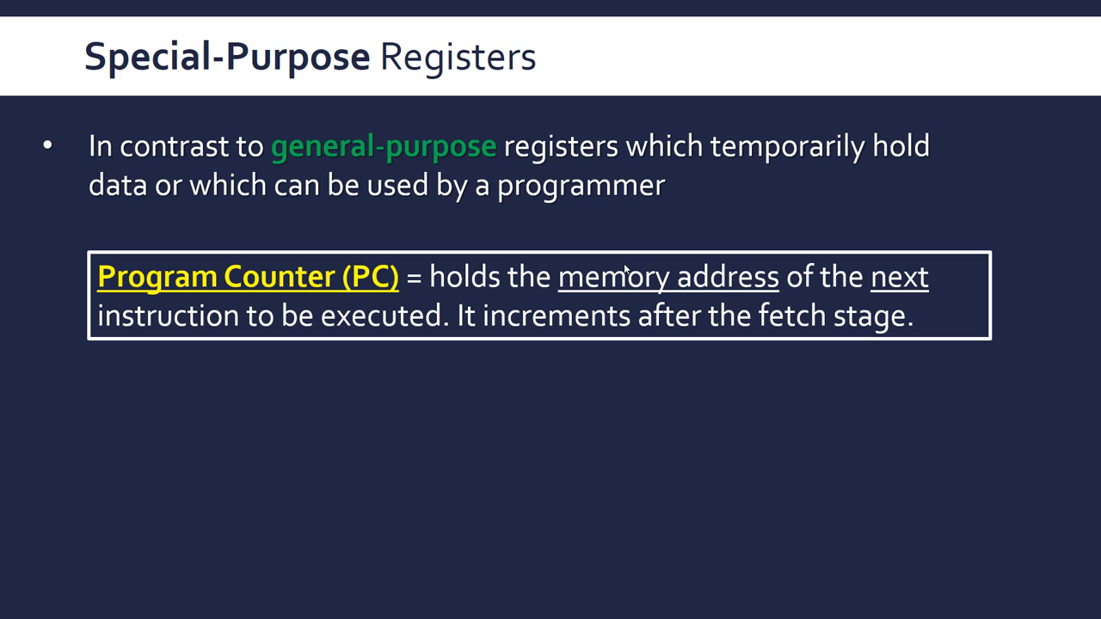
mouse_move(578, 340)
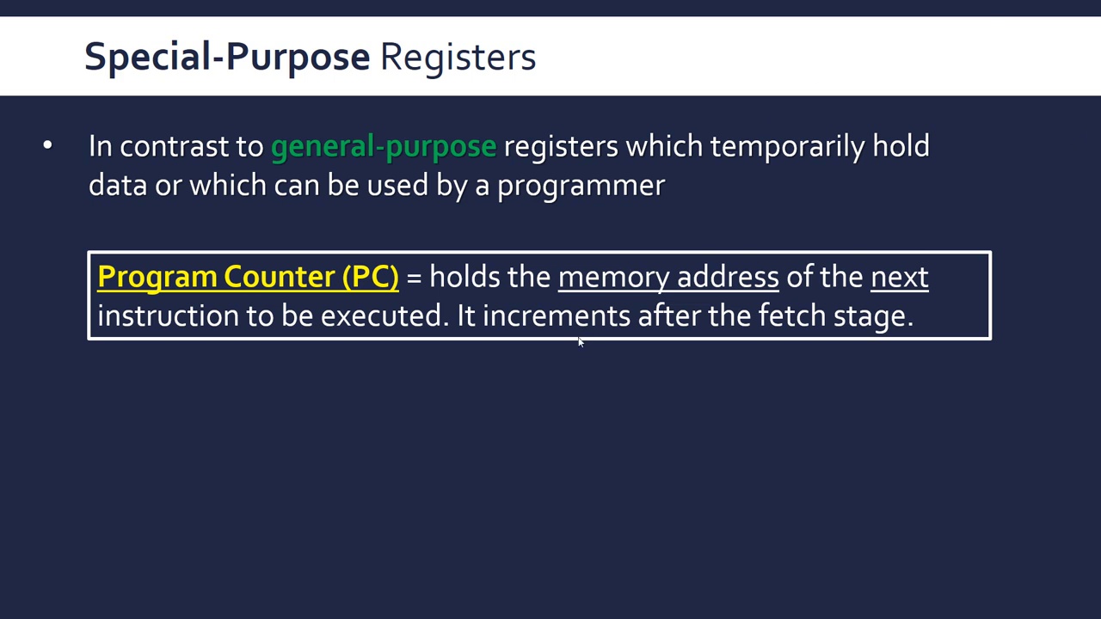
mouse_move(505, 398)
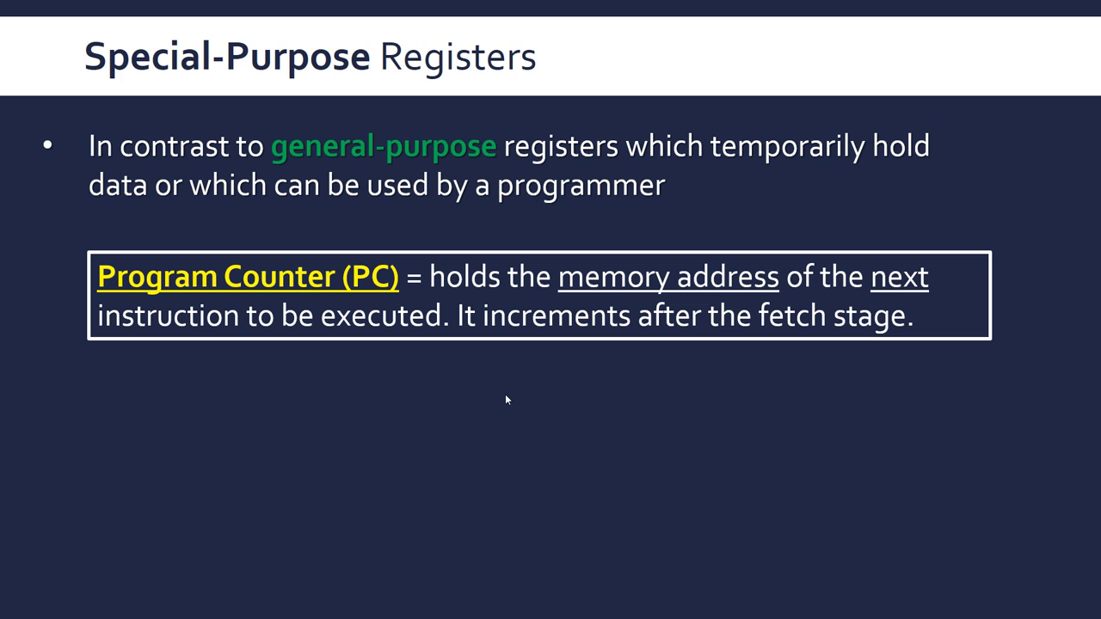
mouse_move(473, 382)
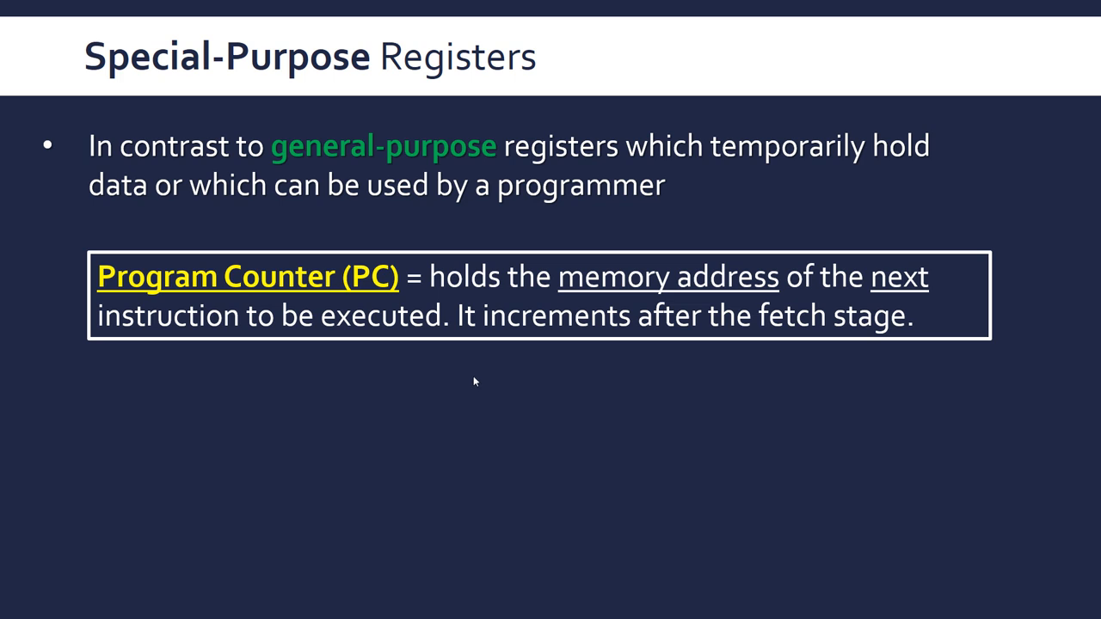
mouse_move(385, 406)
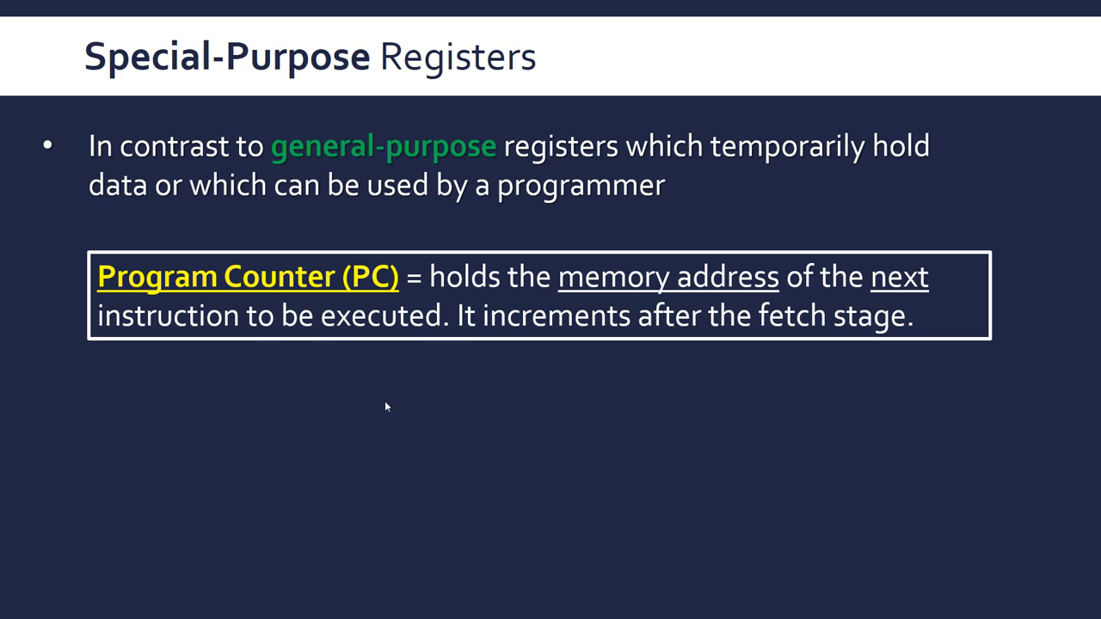
mouse_move(548, 375)
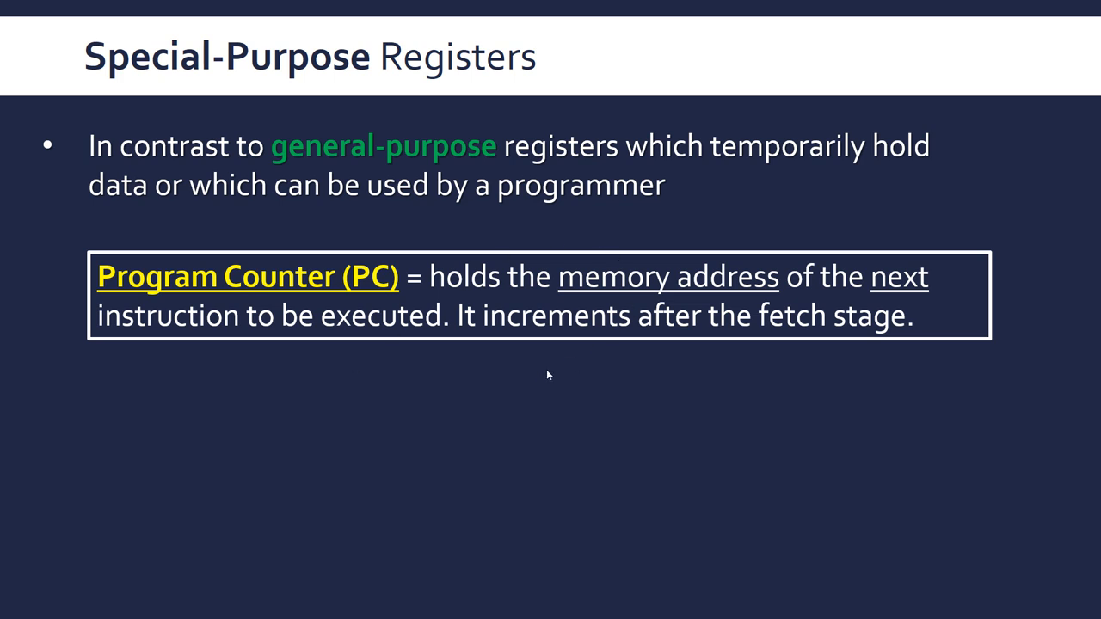
mouse_move(478, 240)
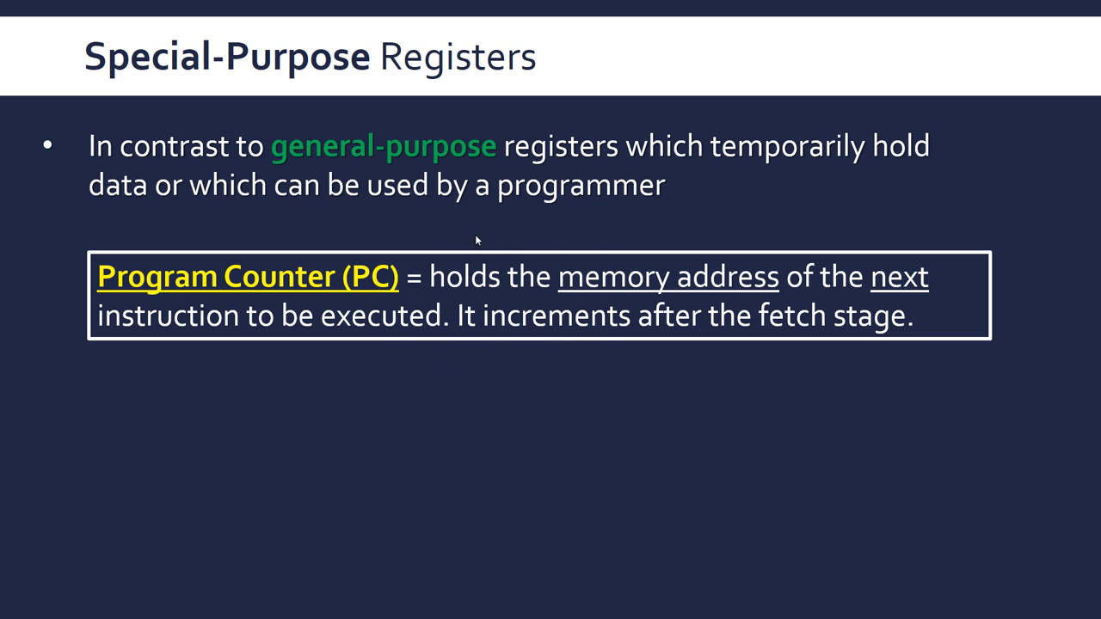
mouse_move(490, 239)
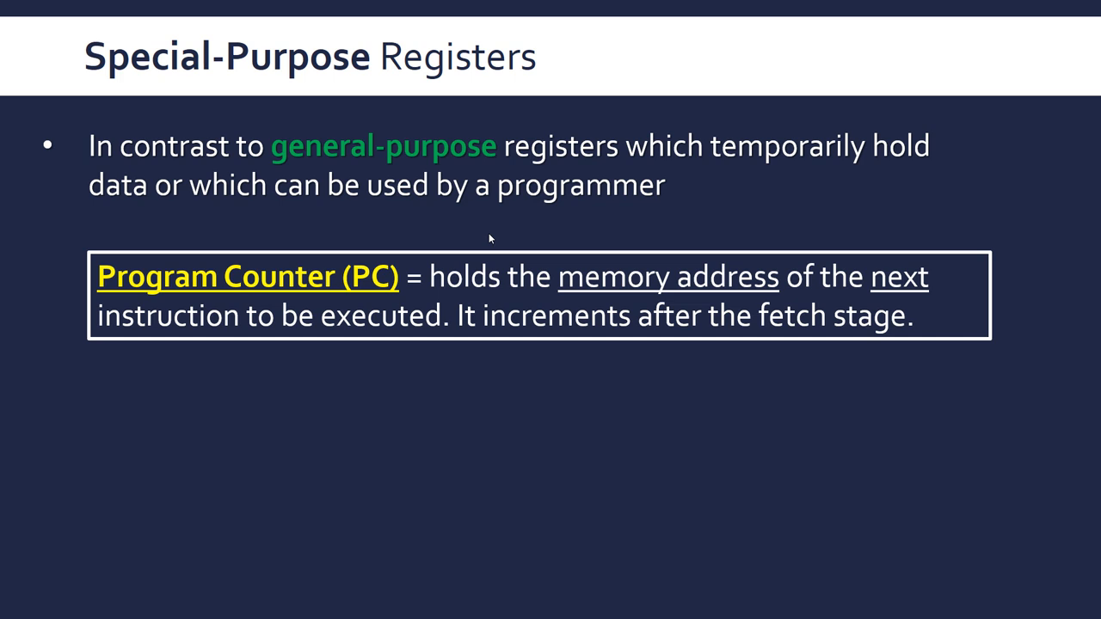
mouse_move(516, 356)
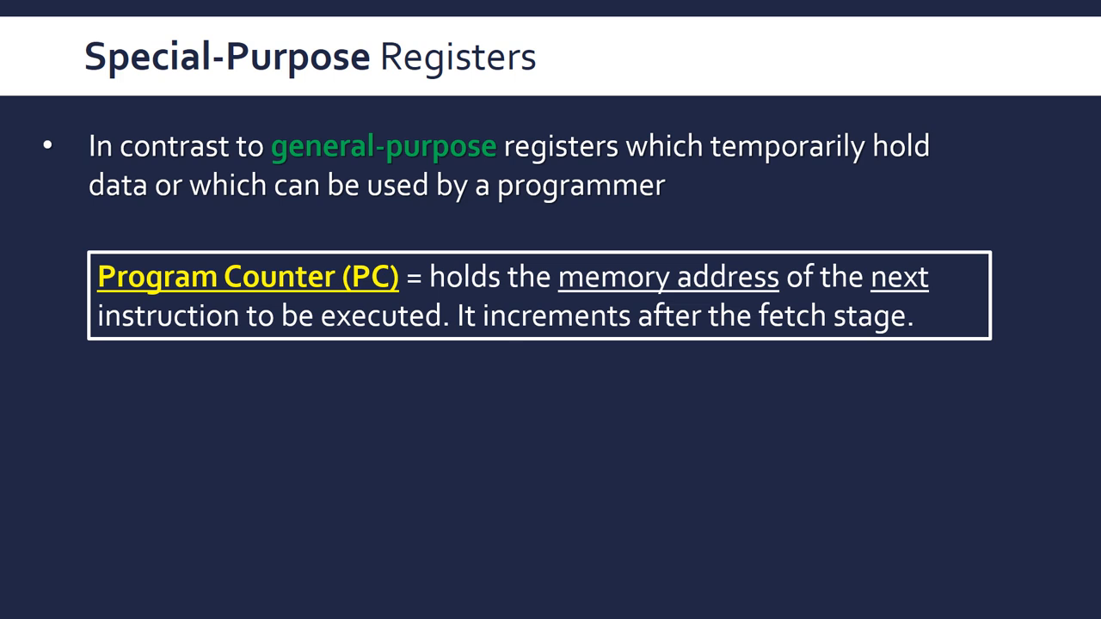
mouse_move(522, 335)
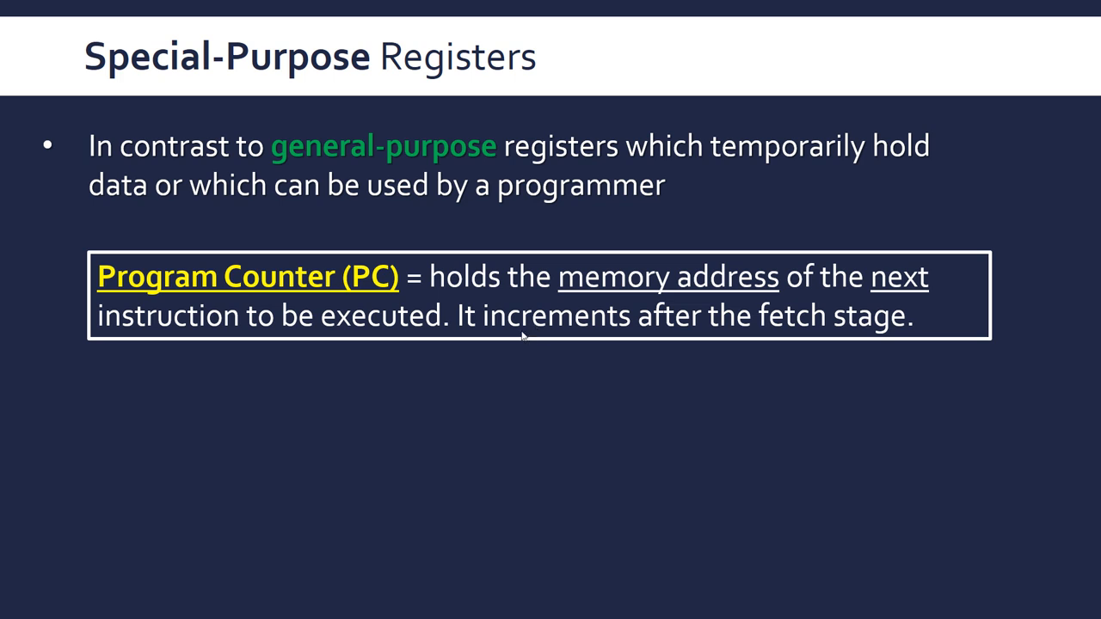
mouse_move(645, 320)
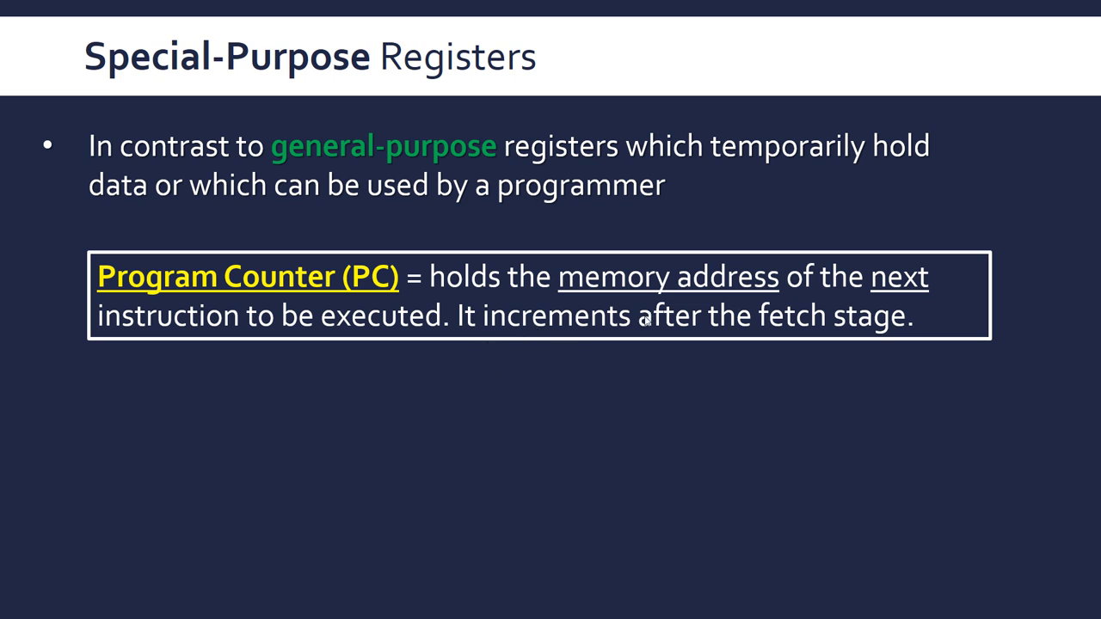
mouse_move(397, 364)
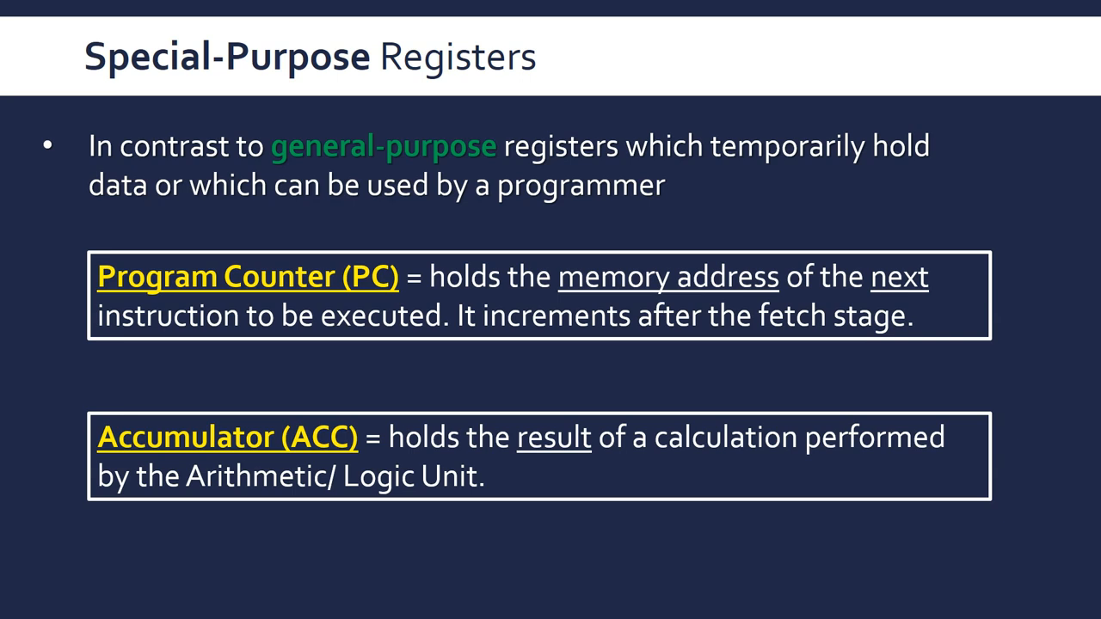
mouse_move(506, 478)
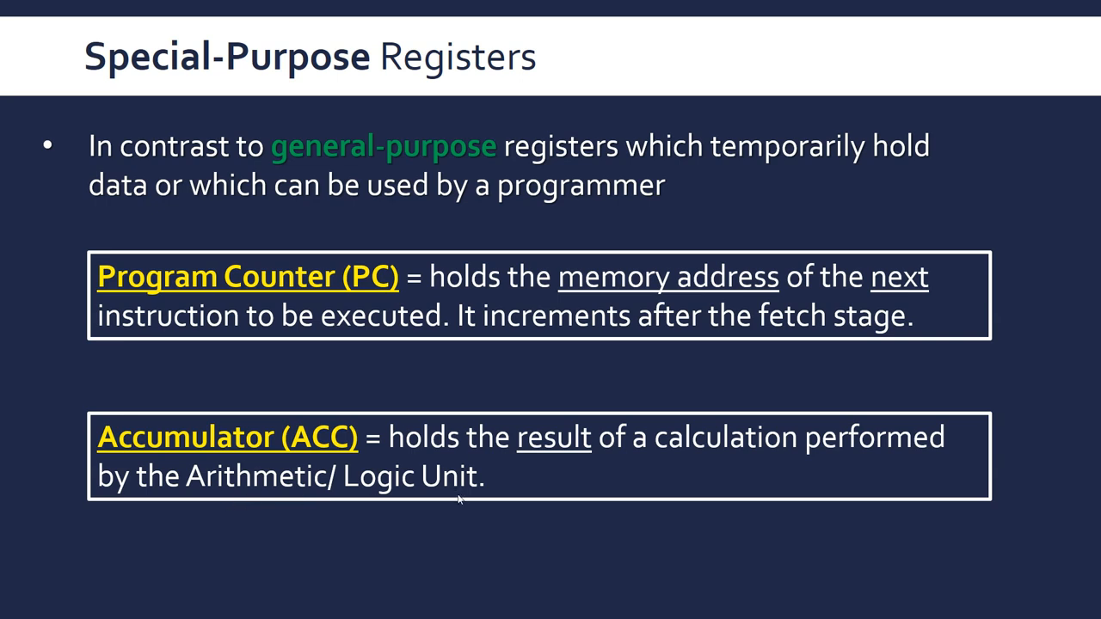
mouse_move(488, 530)
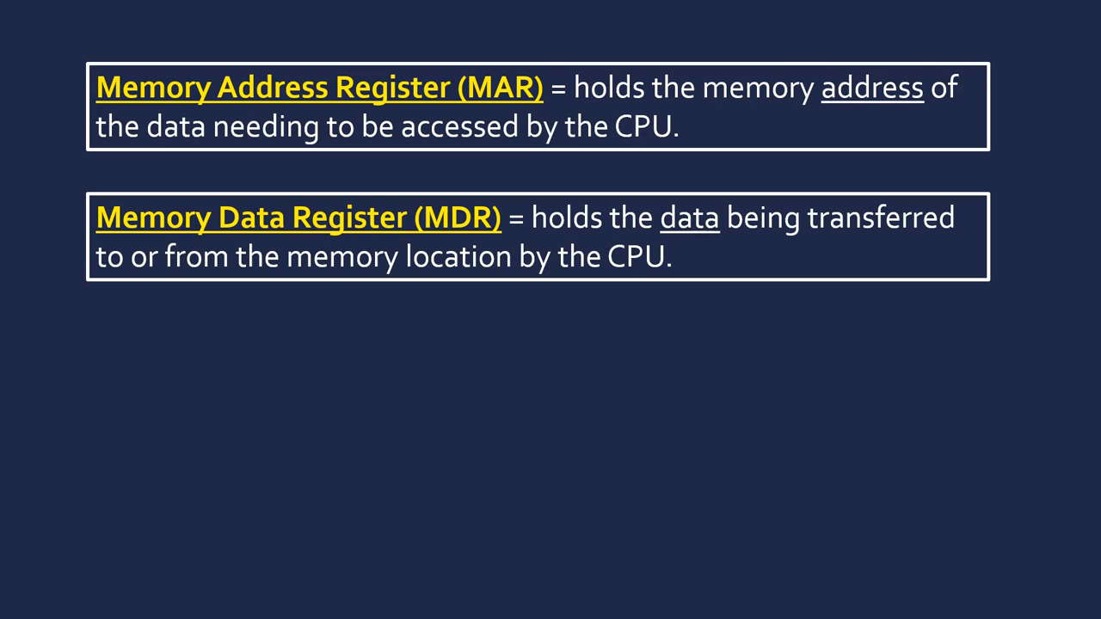
mouse_move(409, 292)
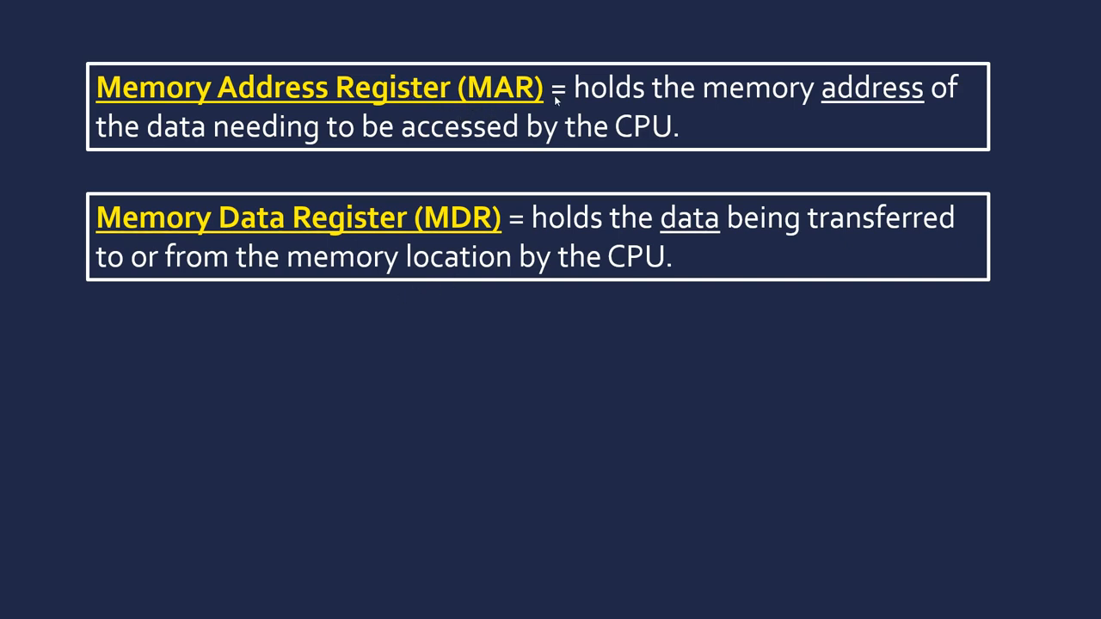
mouse_move(609, 300)
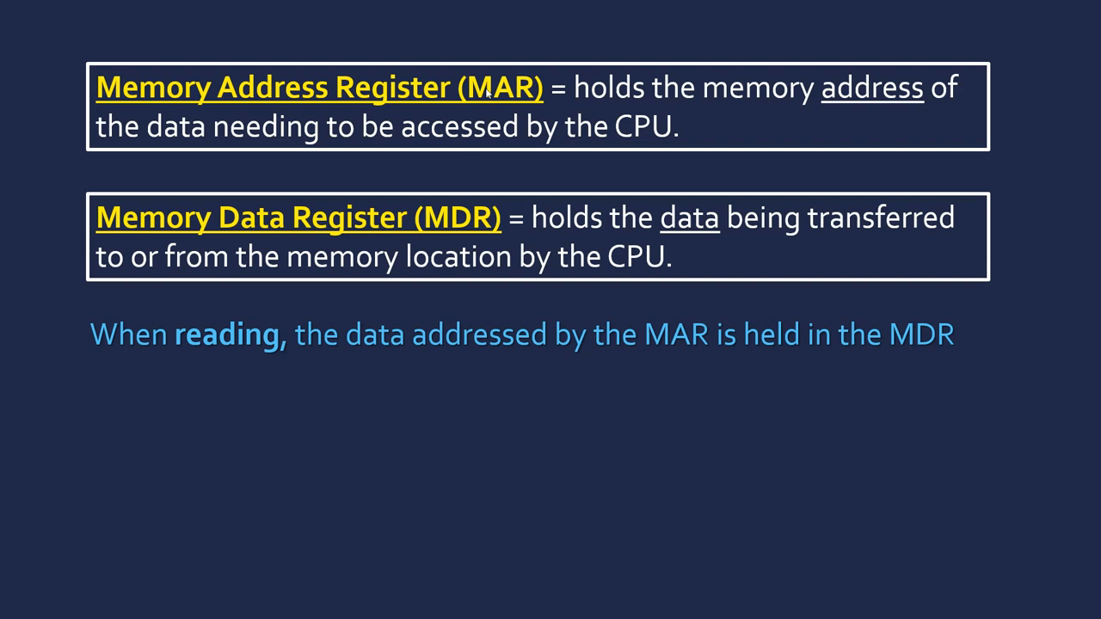
mouse_move(440, 273)
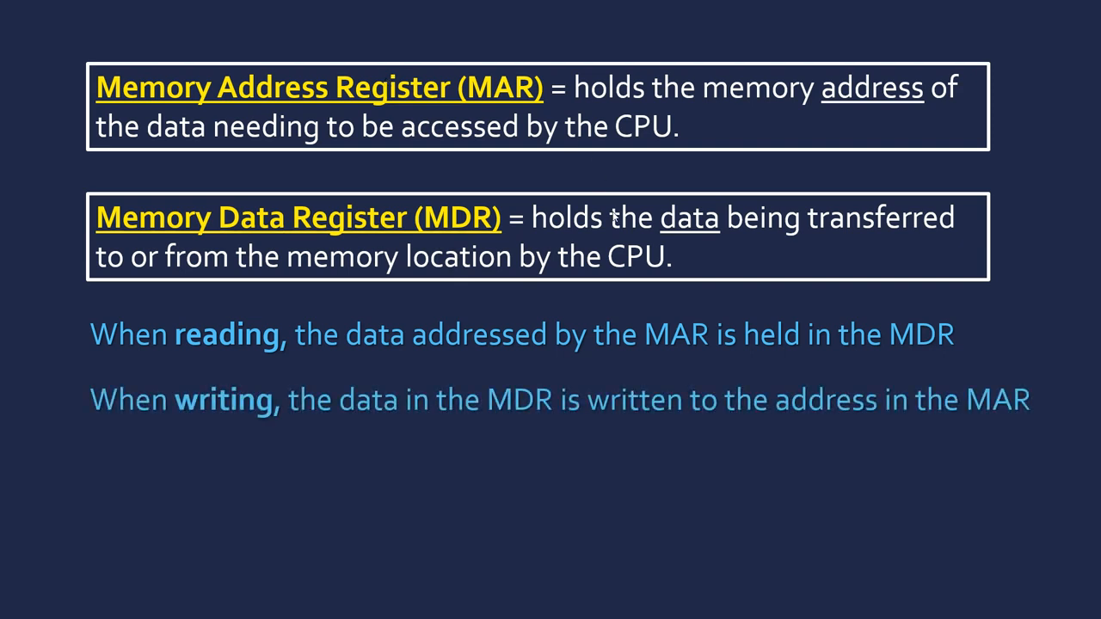
mouse_move(495, 248)
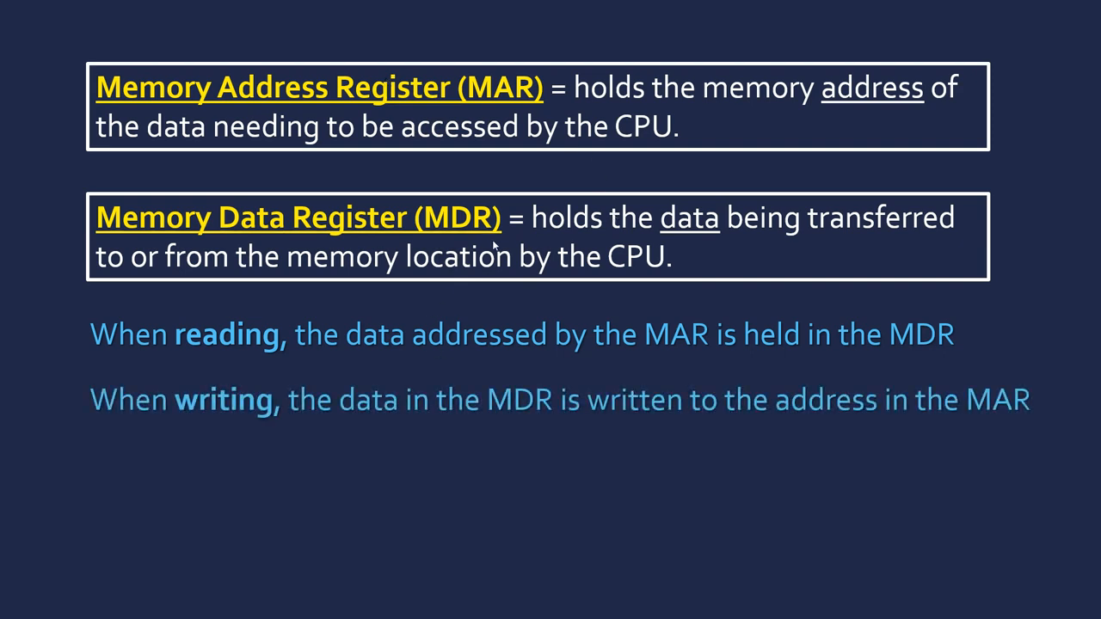
mouse_move(473, 399)
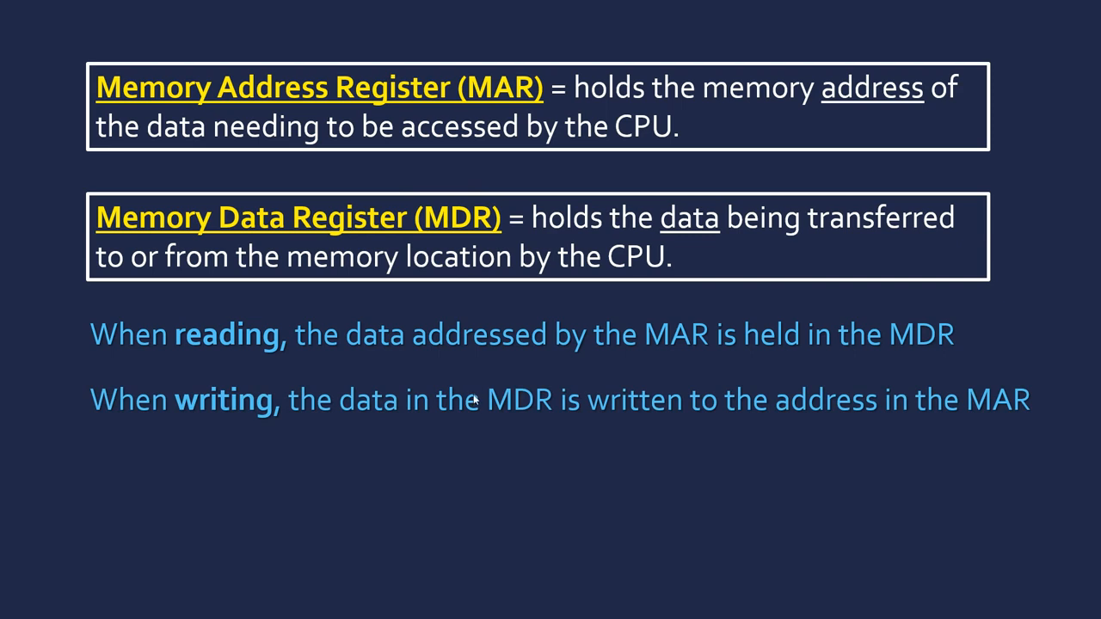
mouse_move(371, 120)
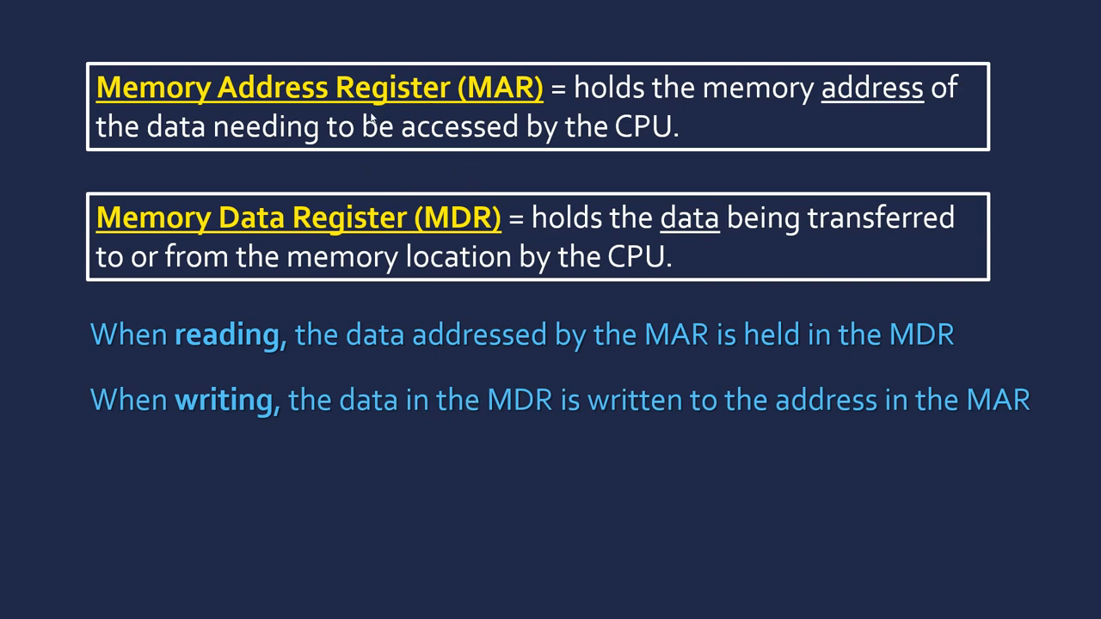
mouse_move(416, 96)
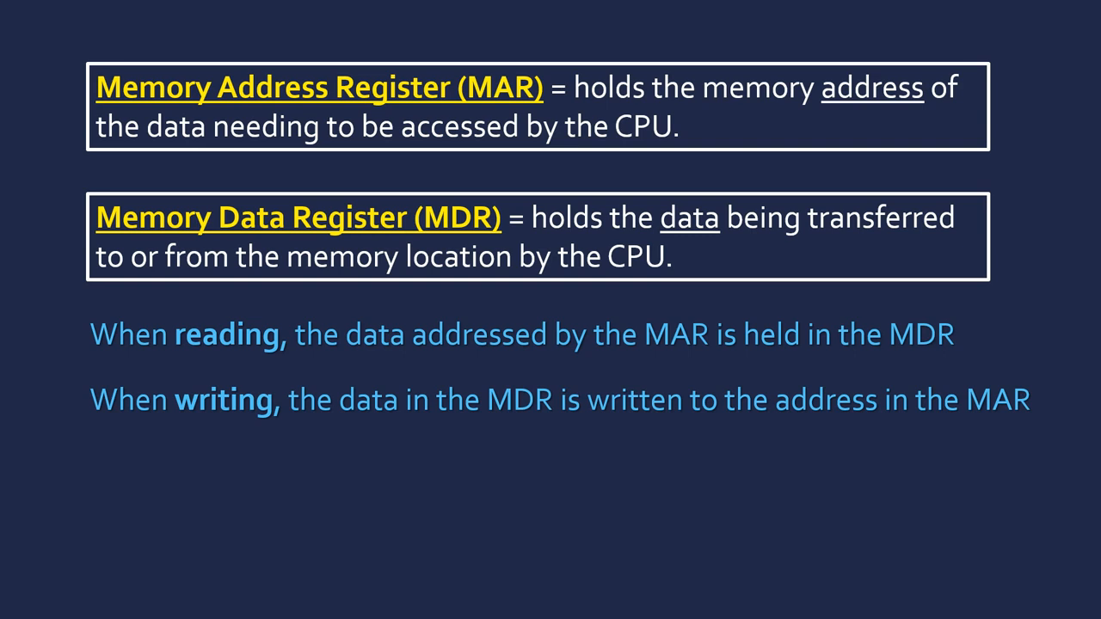
mouse_move(412, 322)
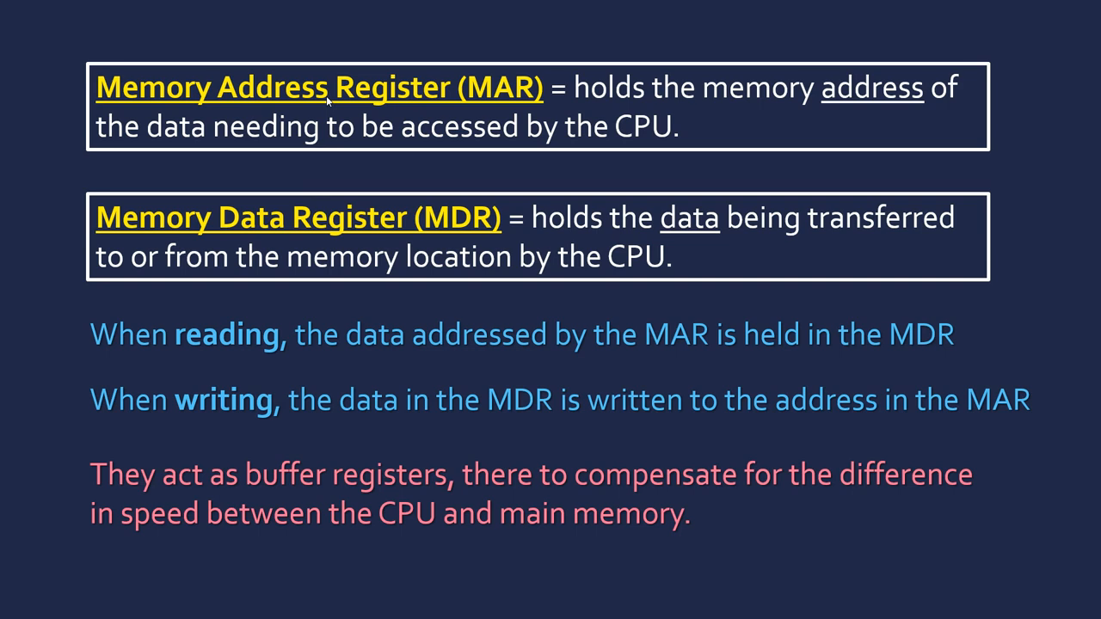
mouse_move(308, 166)
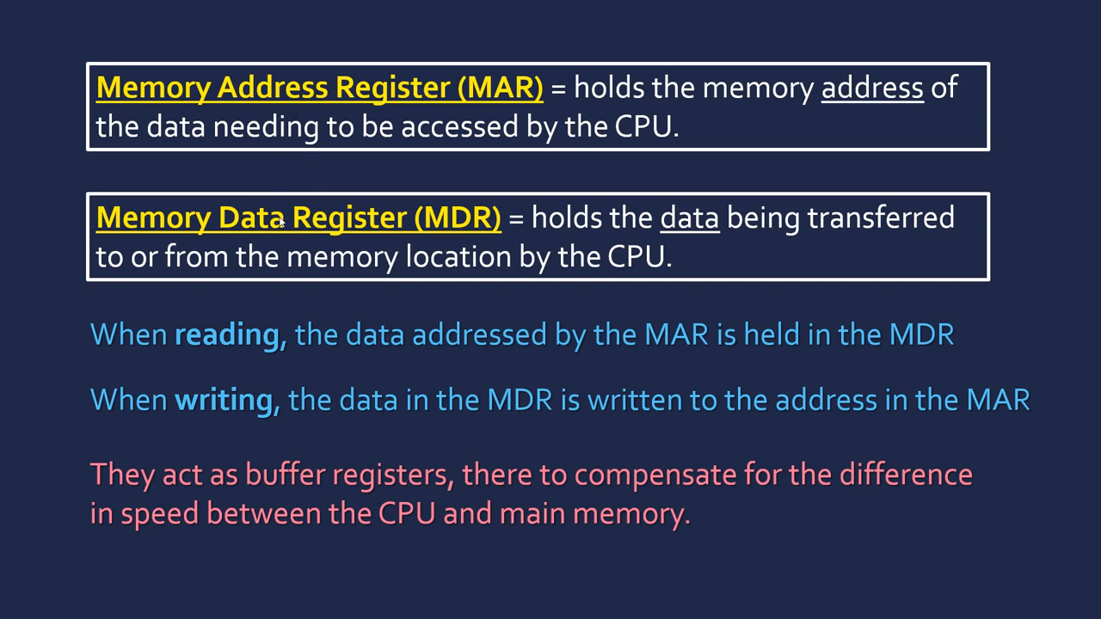
mouse_move(196, 508)
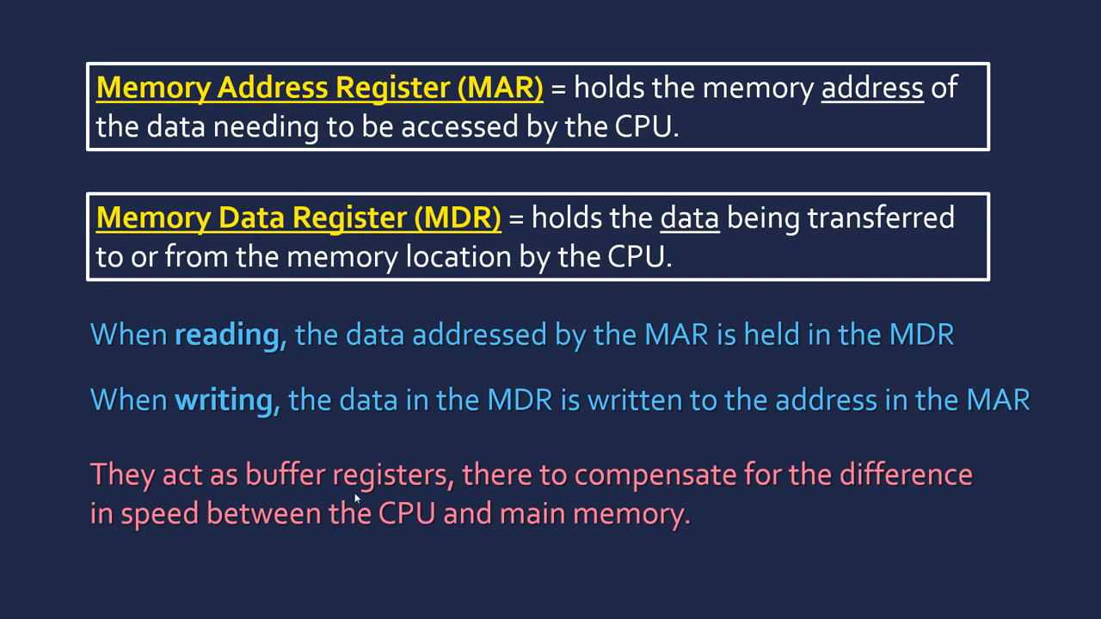
mouse_move(430, 561)
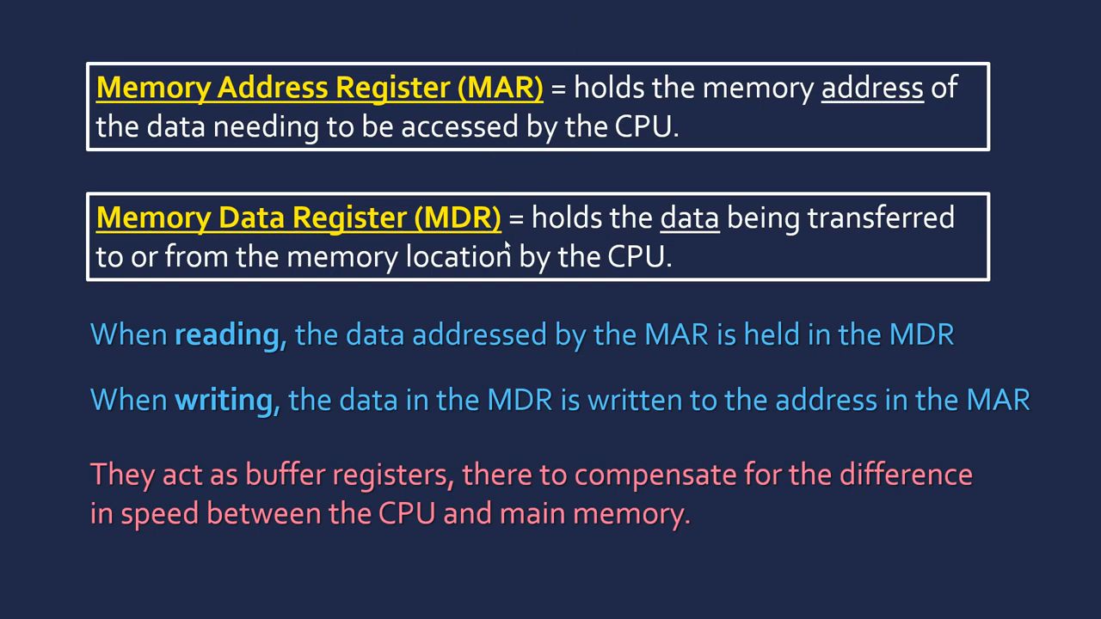
mouse_move(491, 192)
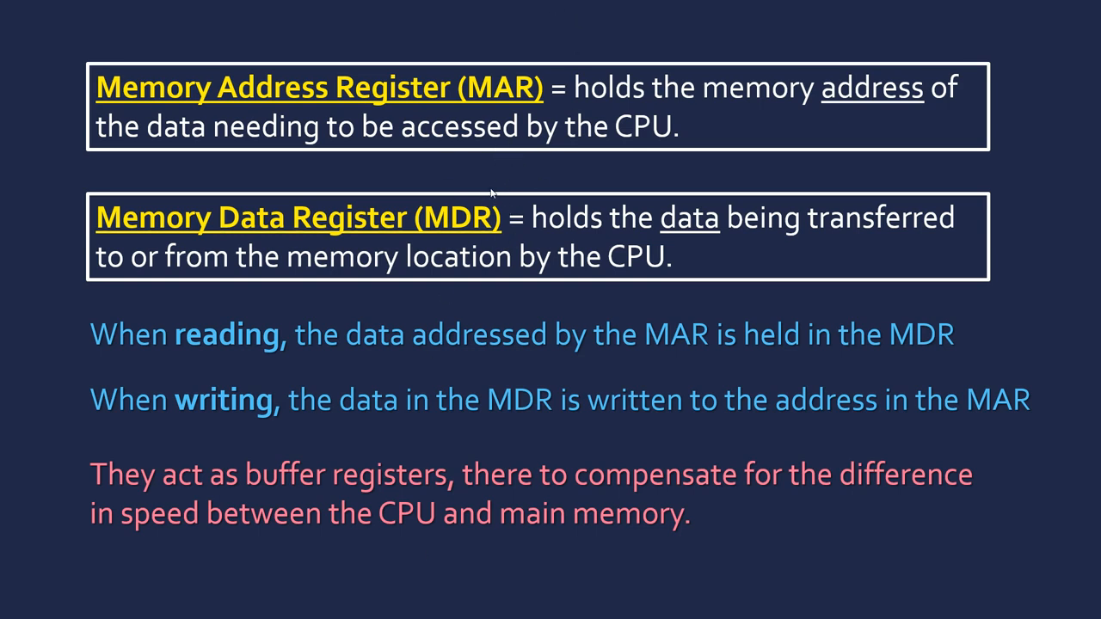
mouse_move(413, 210)
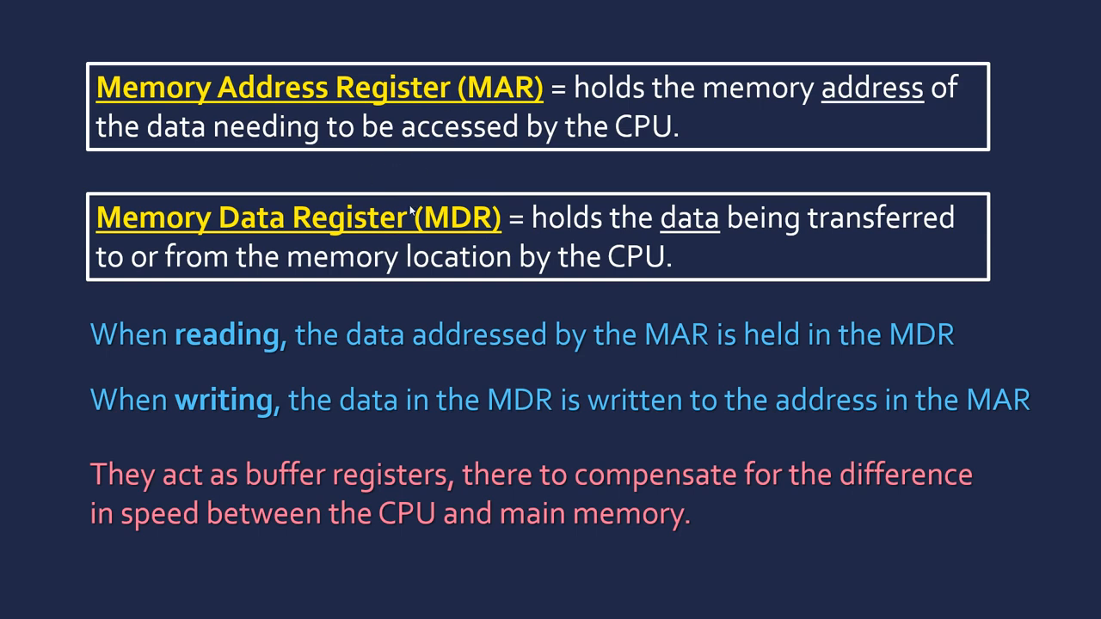
mouse_move(354, 138)
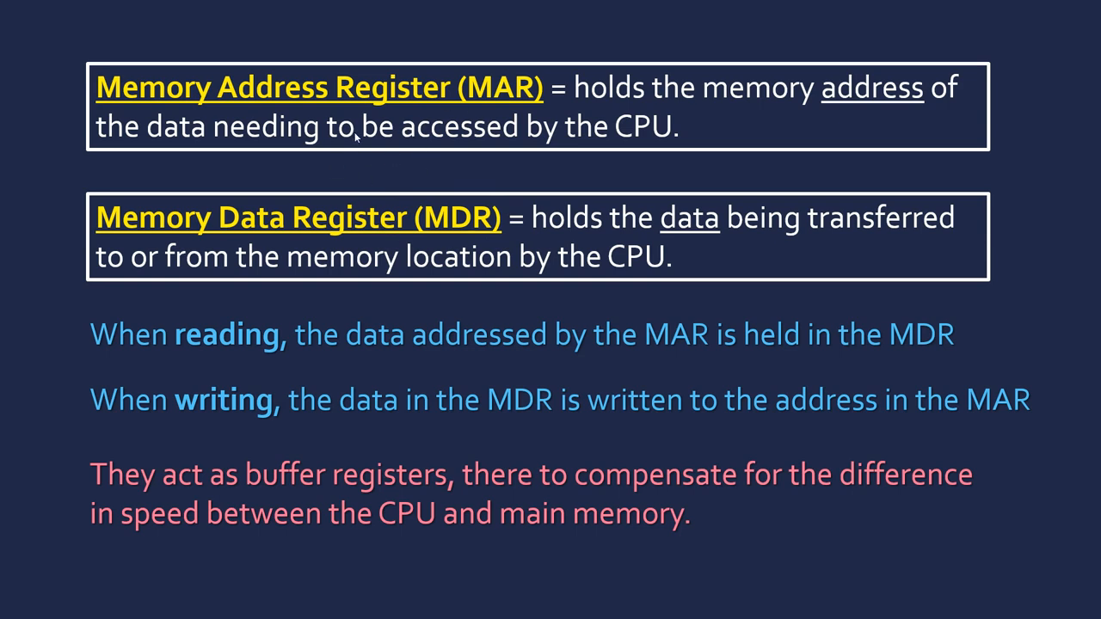
mouse_move(406, 213)
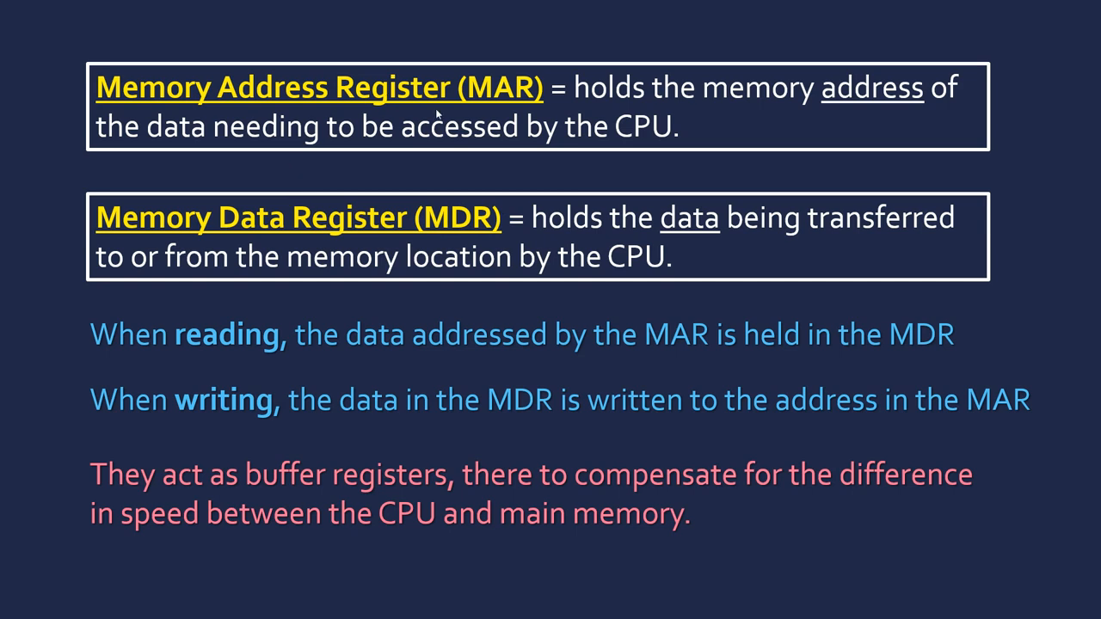
mouse_move(697, 256)
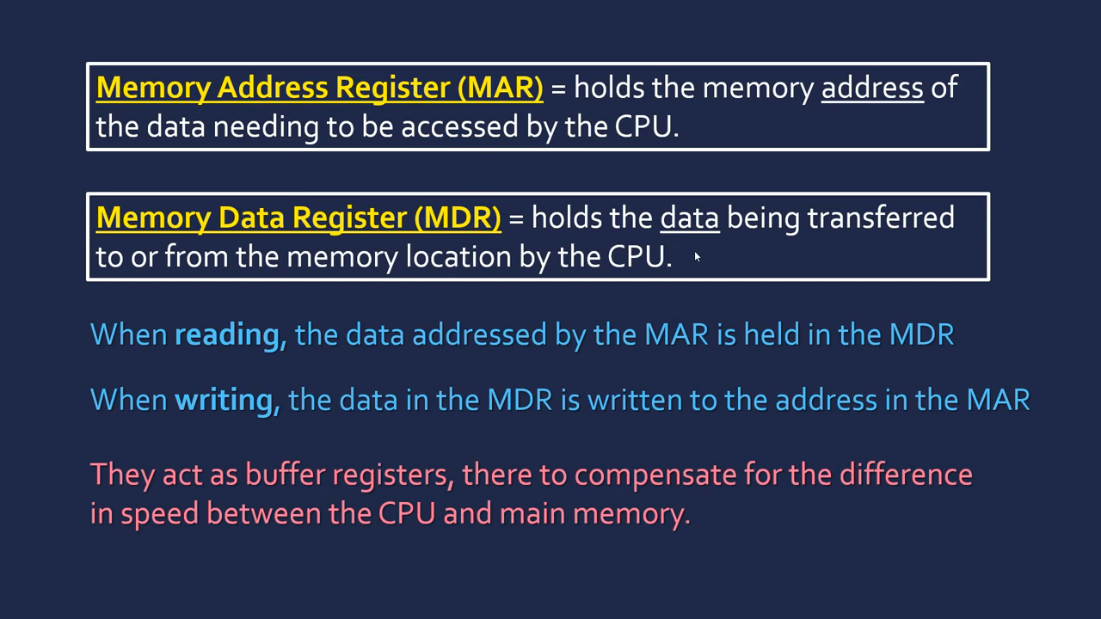
mouse_move(697, 129)
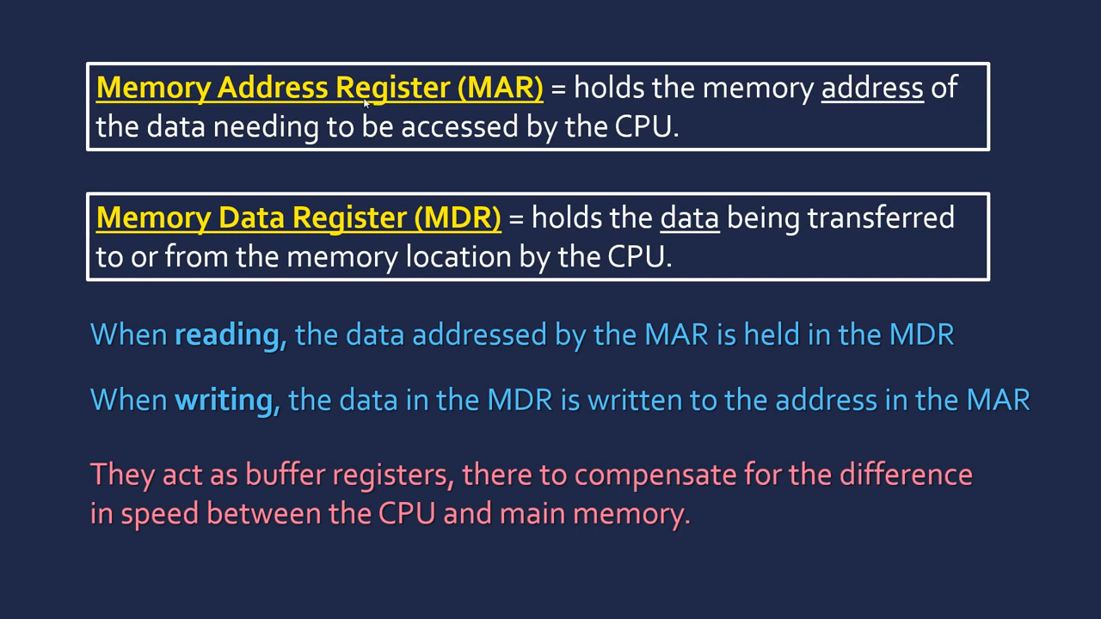
mouse_move(258, 55)
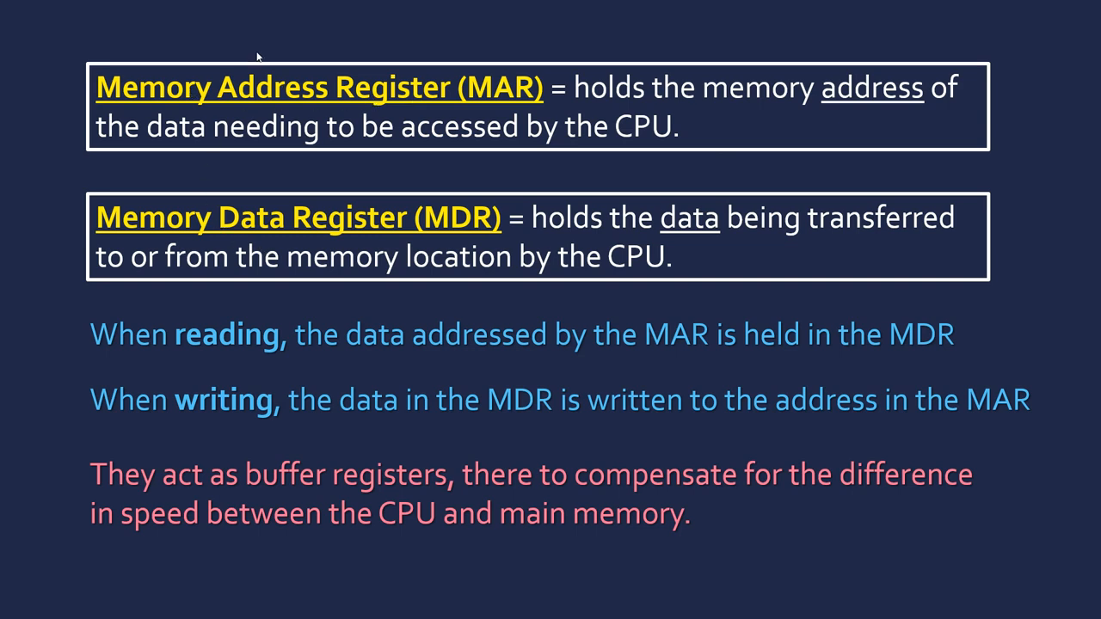